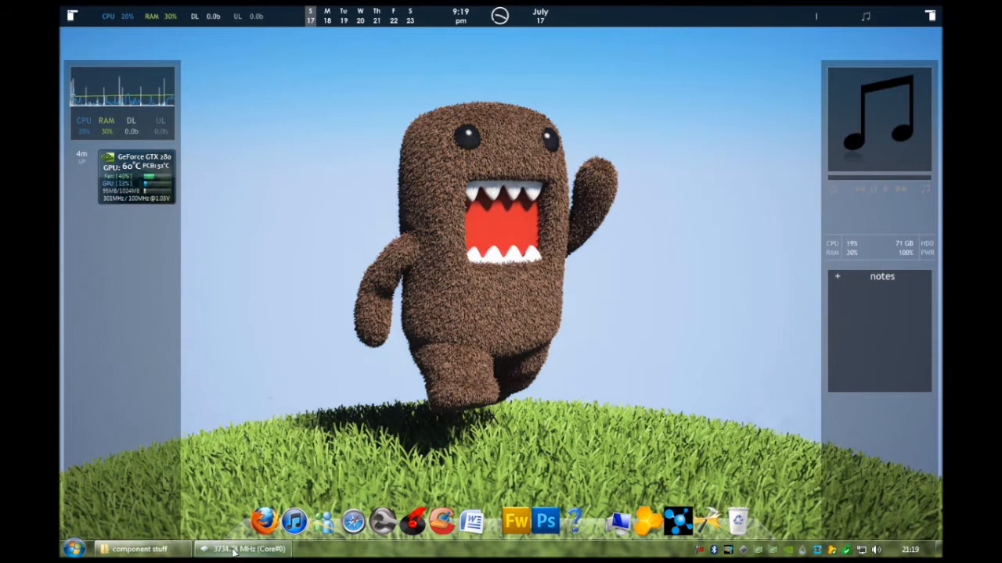
Restore the CPU-Z window from the taskbar and move it to the desktop centre
left_click(243, 548)
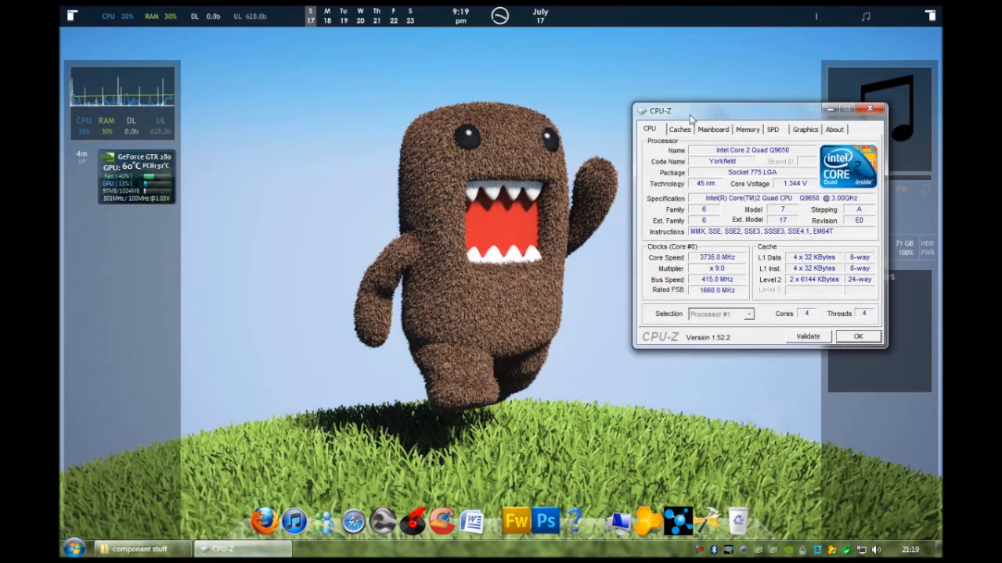
left_click_drag(758, 110, 469, 112)
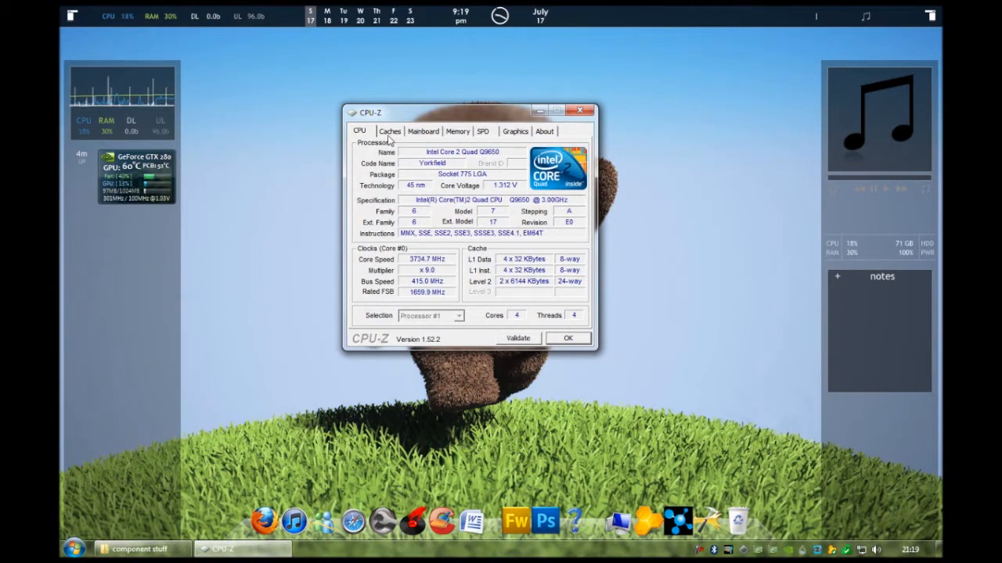
Review the Mainboard, Memory and SPD details of the system in CPU-Z
left_click(423, 131)
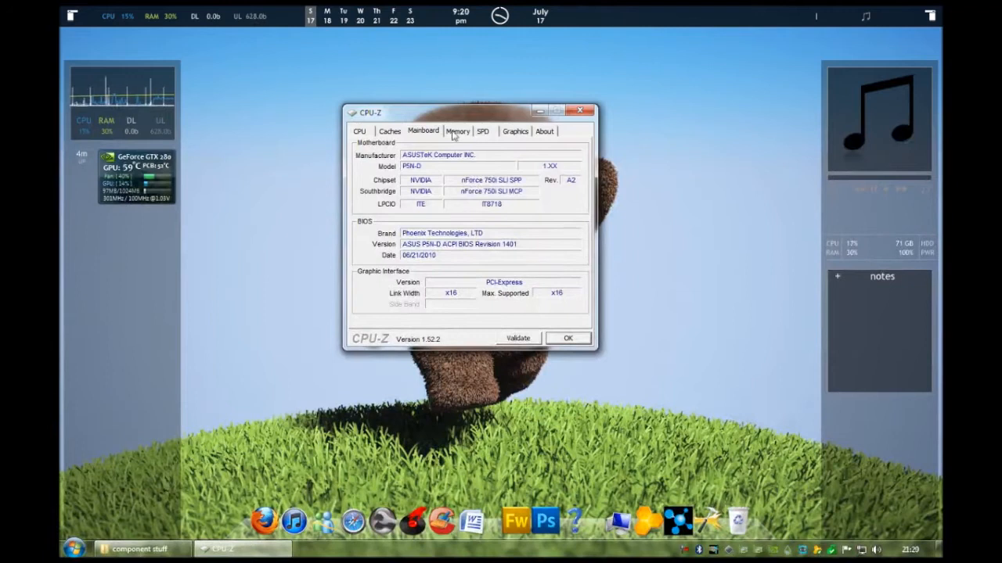
left_click(457, 131)
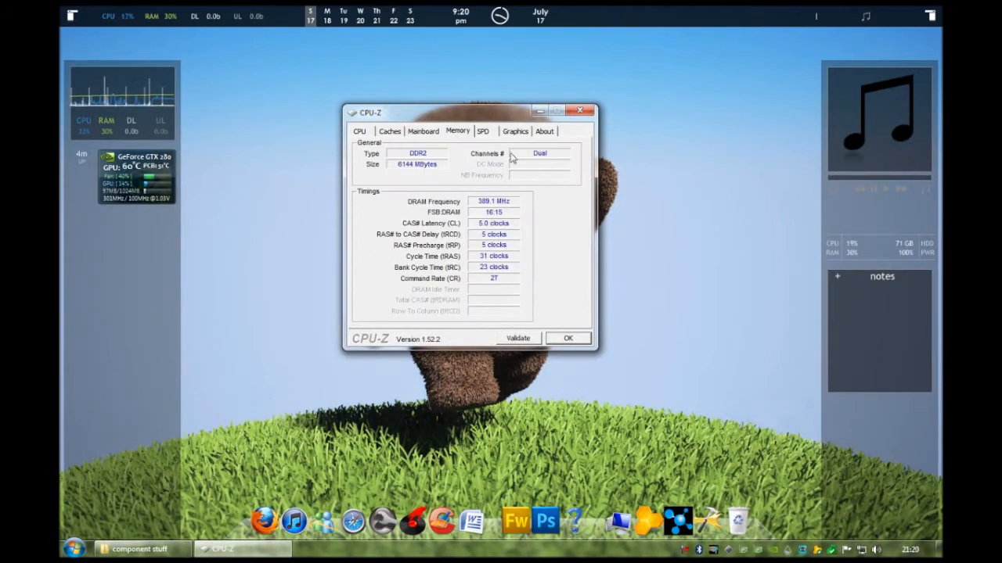
mouse_move(536, 178)
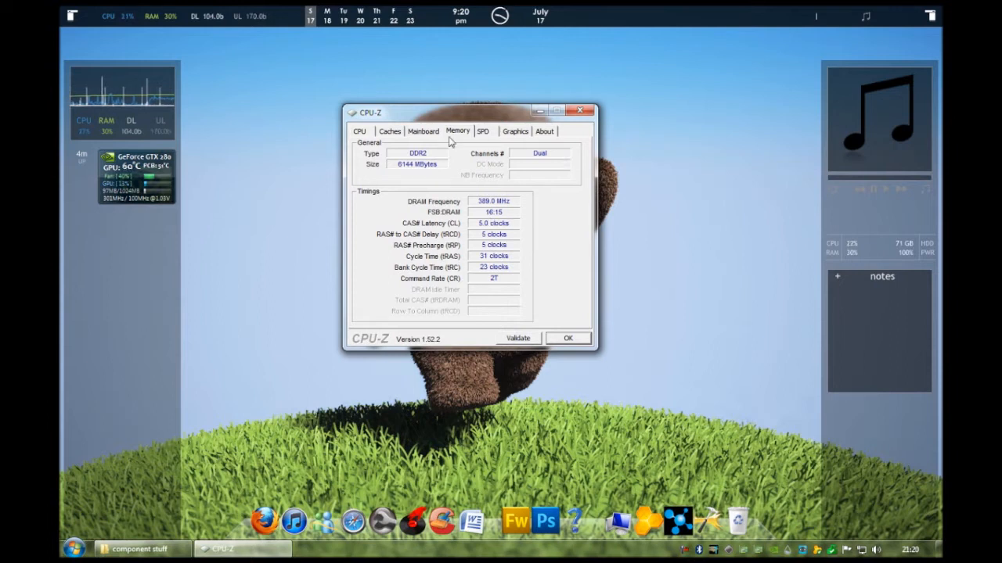
left_click(483, 131)
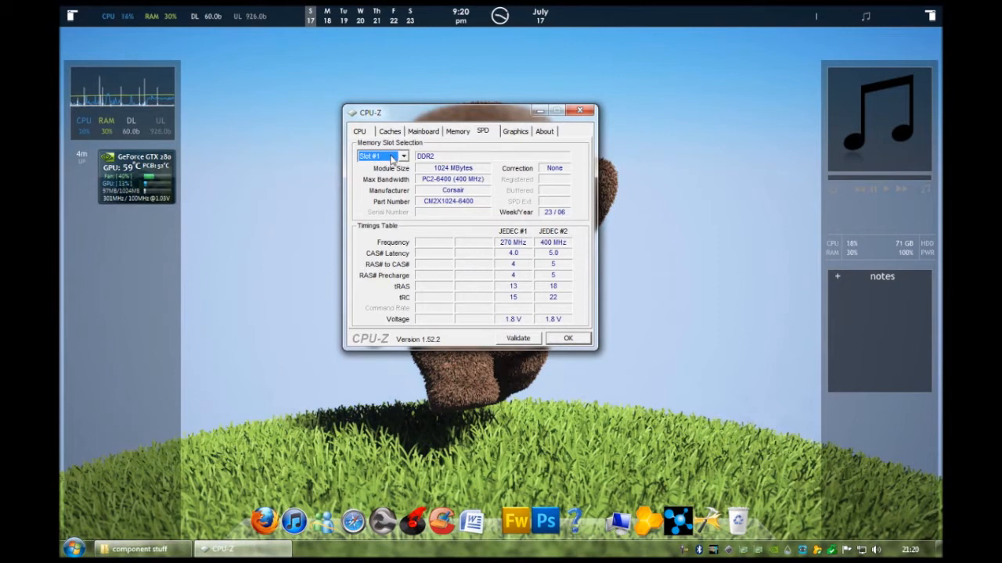
View the memory modules in slots #2, #3 and #4, then put CPU-Z away
left_click(403, 156)
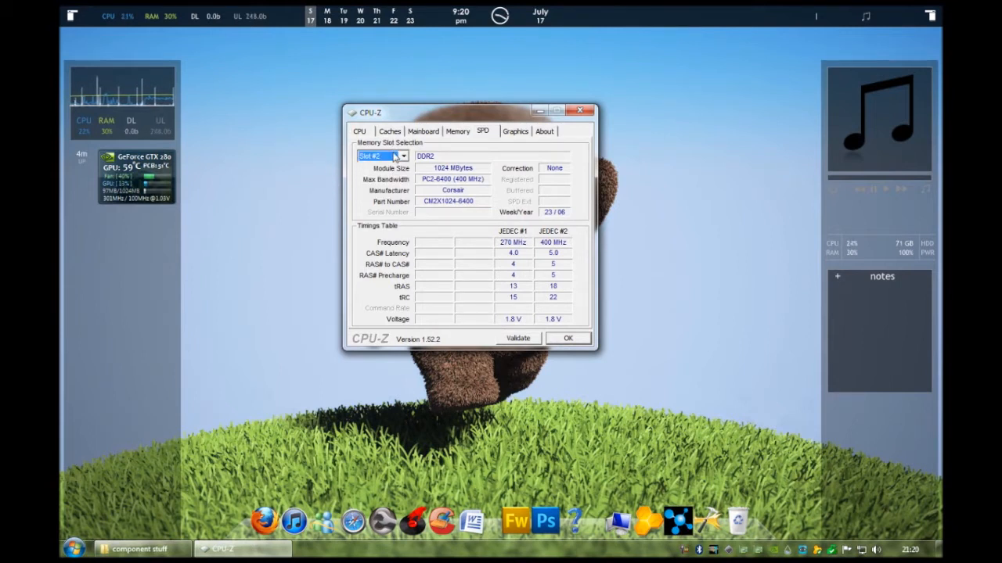
left_click(402, 156)
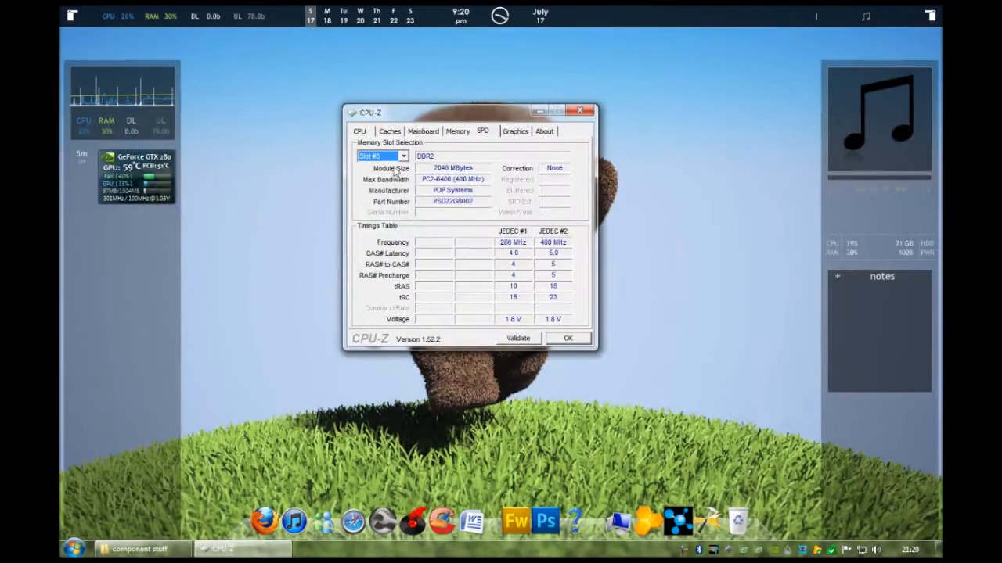
left_click(403, 156)
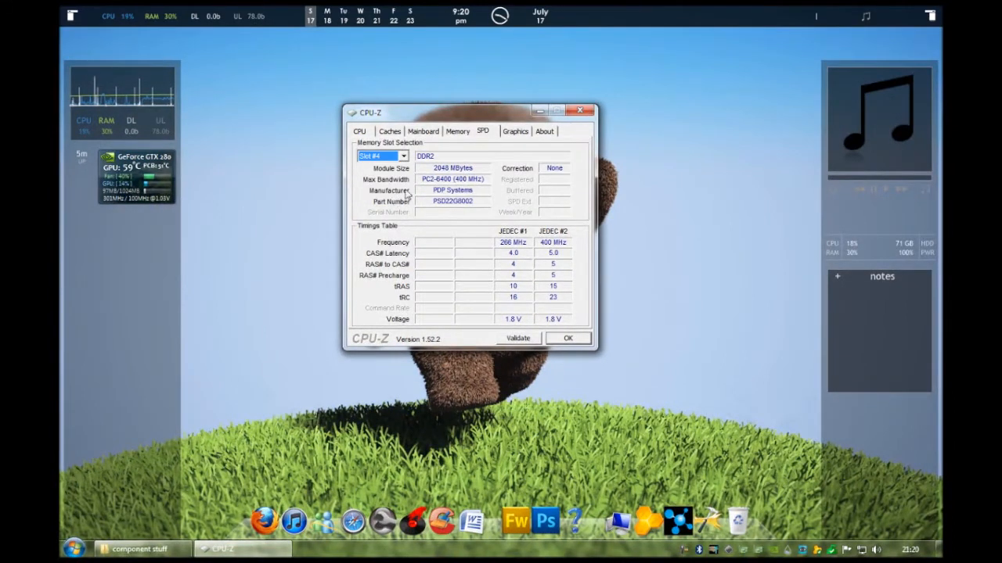
left_click(514, 131)
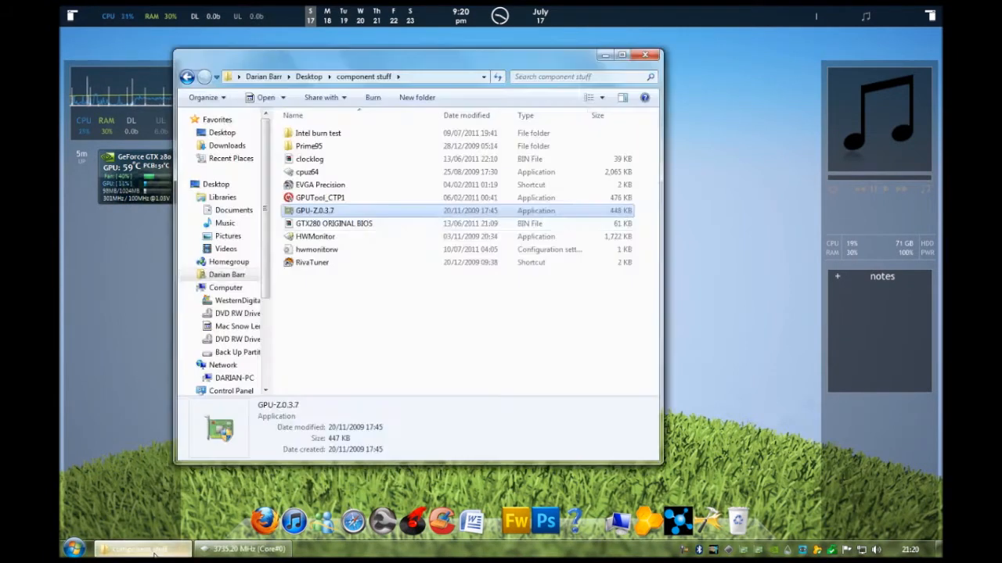
Launch GPU-Z 0.3.7 from the folder, allowing it through the UAC prompt, showing the GeForce GTX 280
double_click(314, 211)
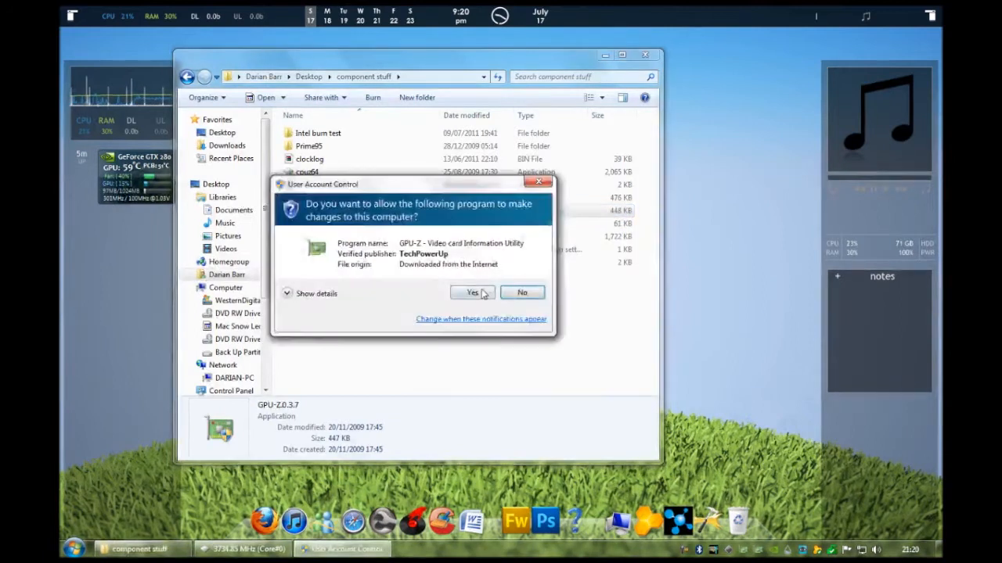
left_click(472, 292)
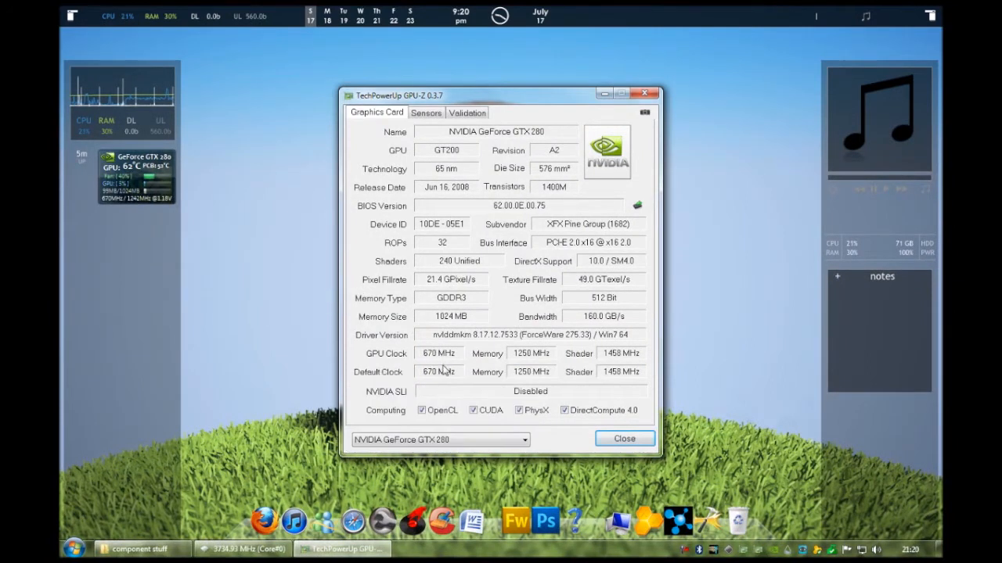
mouse_move(531, 353)
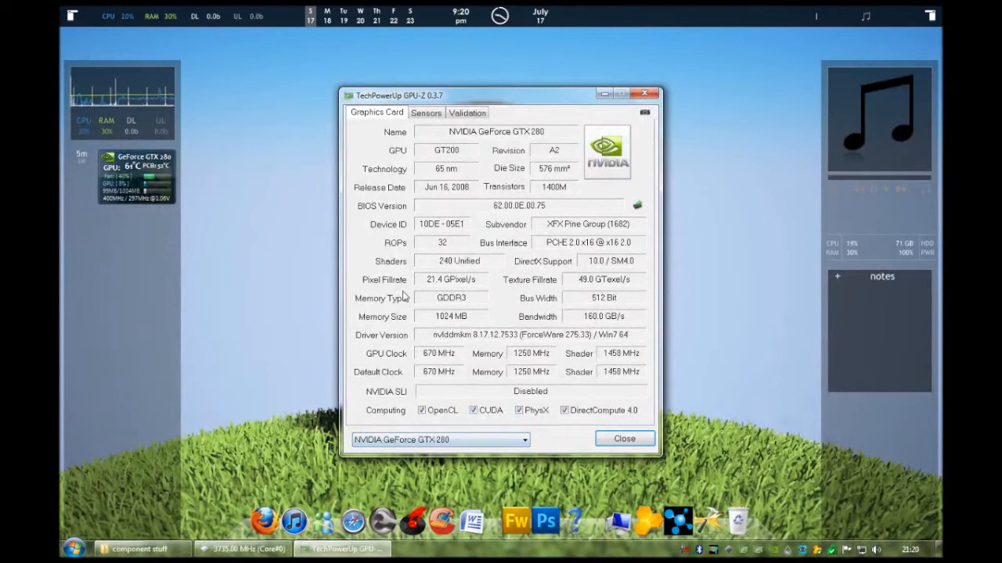
mouse_move(553, 169)
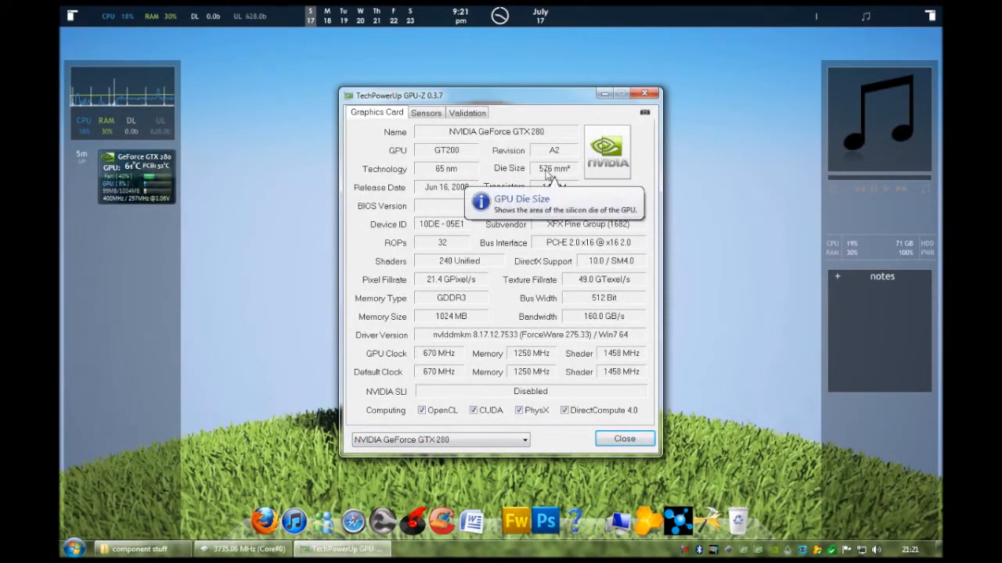
mouse_move(562, 228)
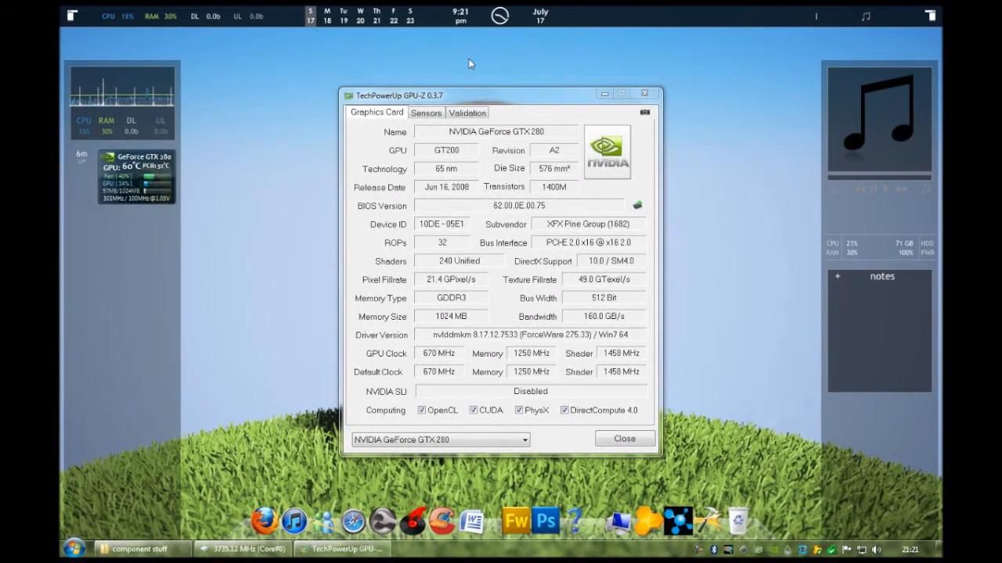
Launch ASUS AI Suite to read CPU temperature, fan speeds and clock frequency
left_click(74, 548)
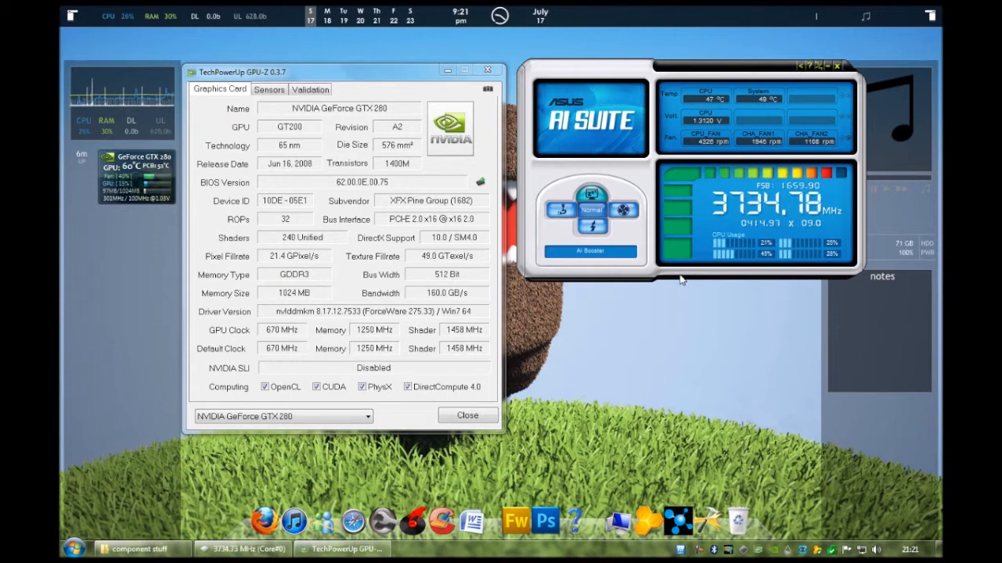
mouse_move(763, 245)
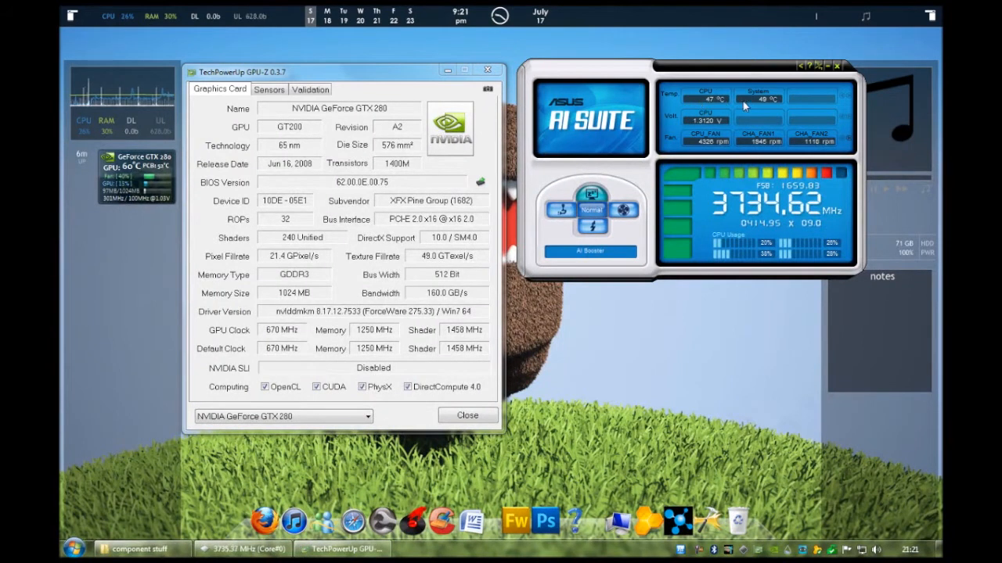
mouse_move(788, 141)
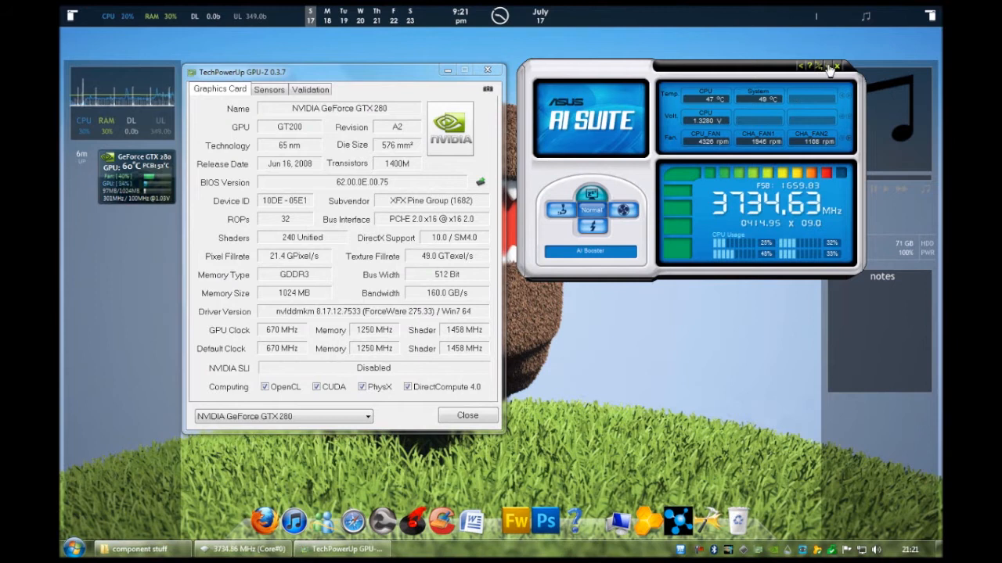
mouse_move(830, 67)
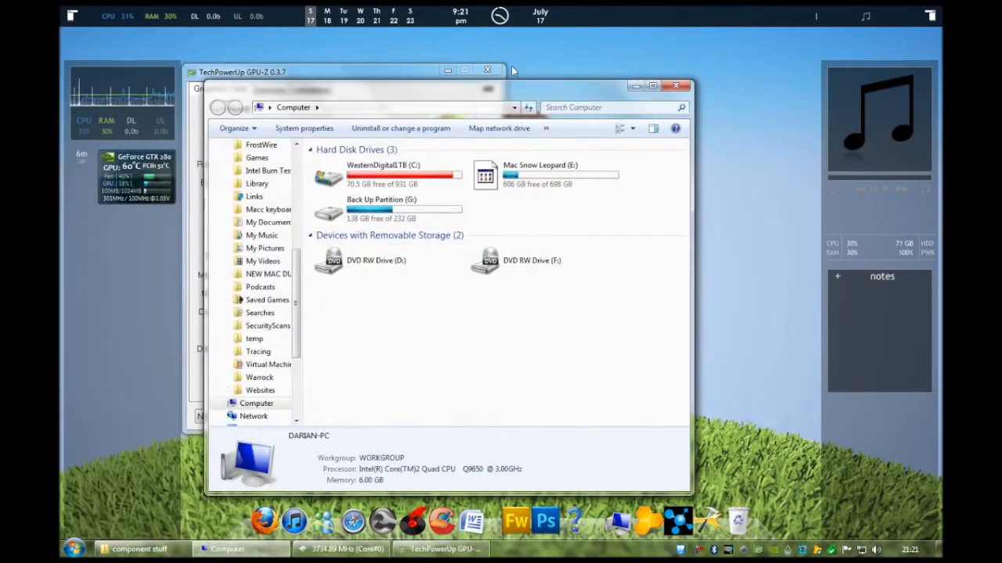
Show the System properties page and its Windows Experience Index scores with a 5.9 base score
left_click(304, 127)
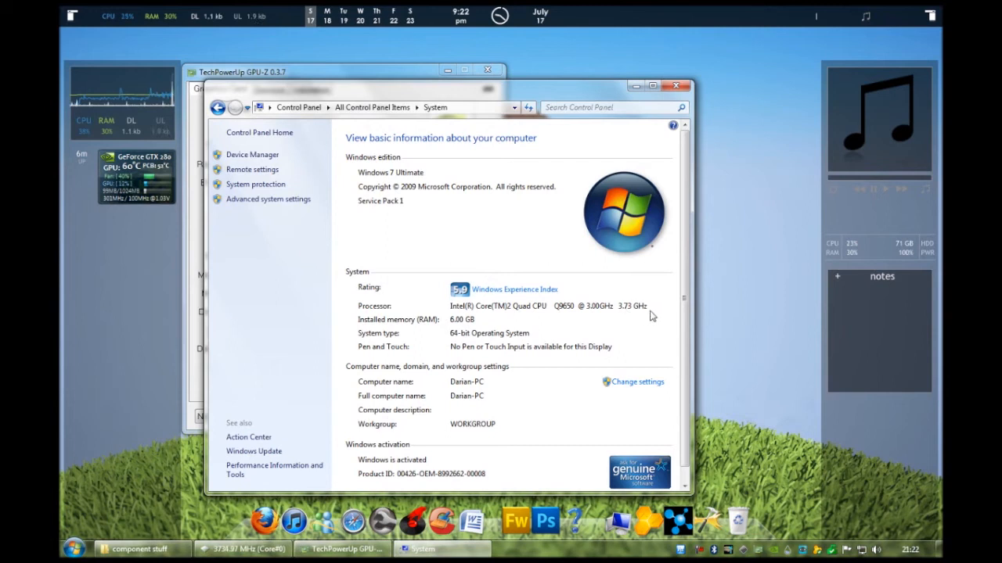
left_click(513, 289)
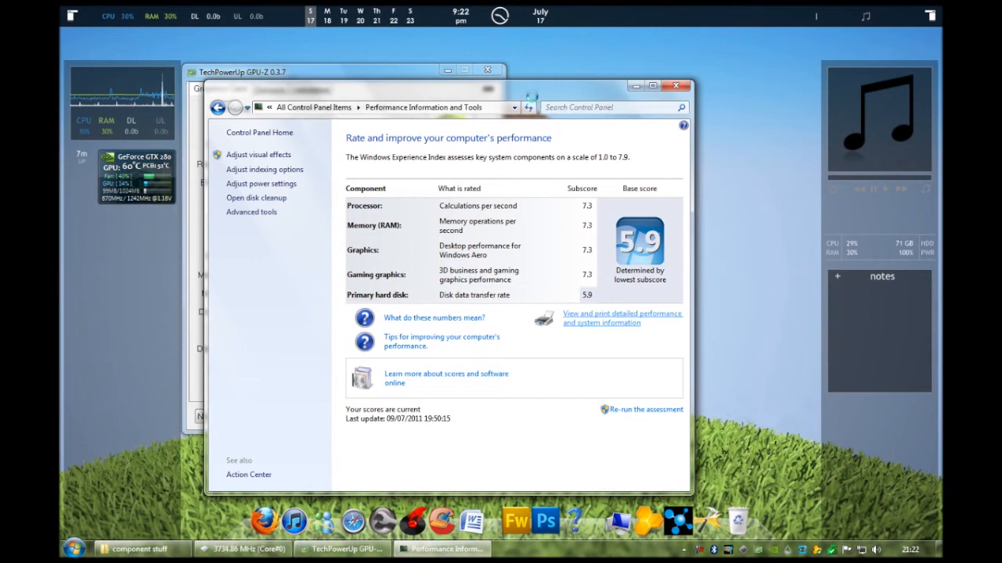
View the detailed performance and system report, scroll through it, then close it
left_click(620, 318)
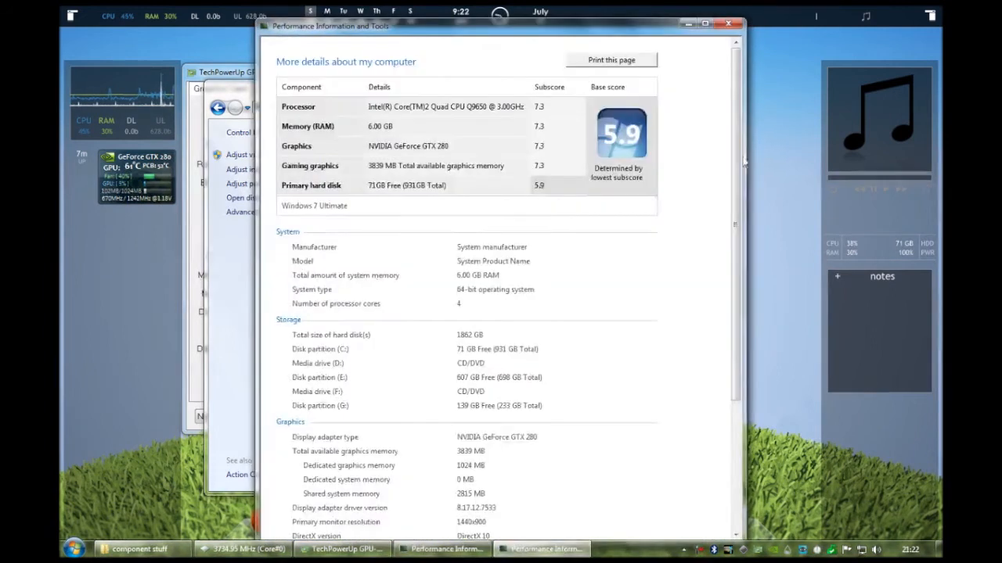
scroll("down", 3)
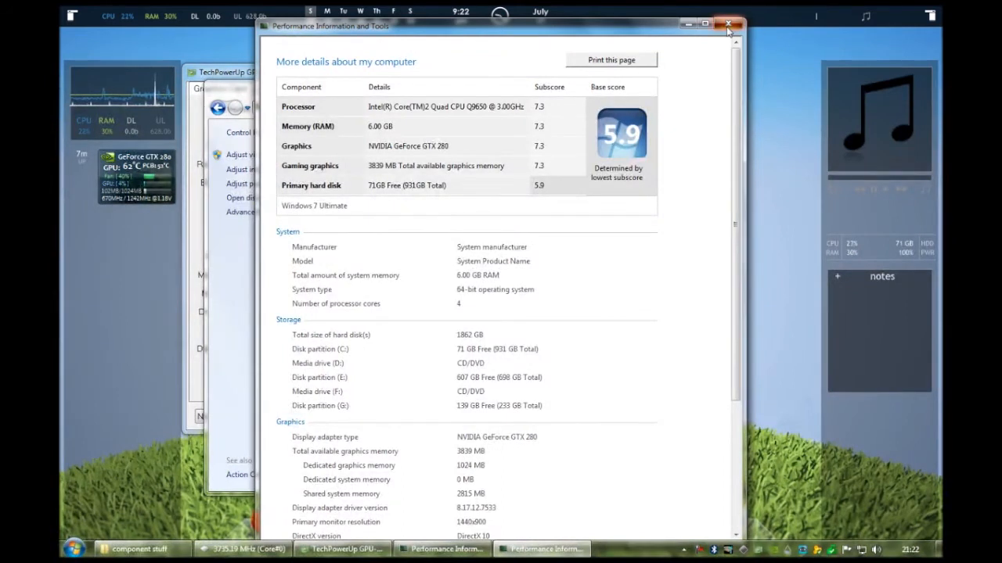
left_click(728, 24)
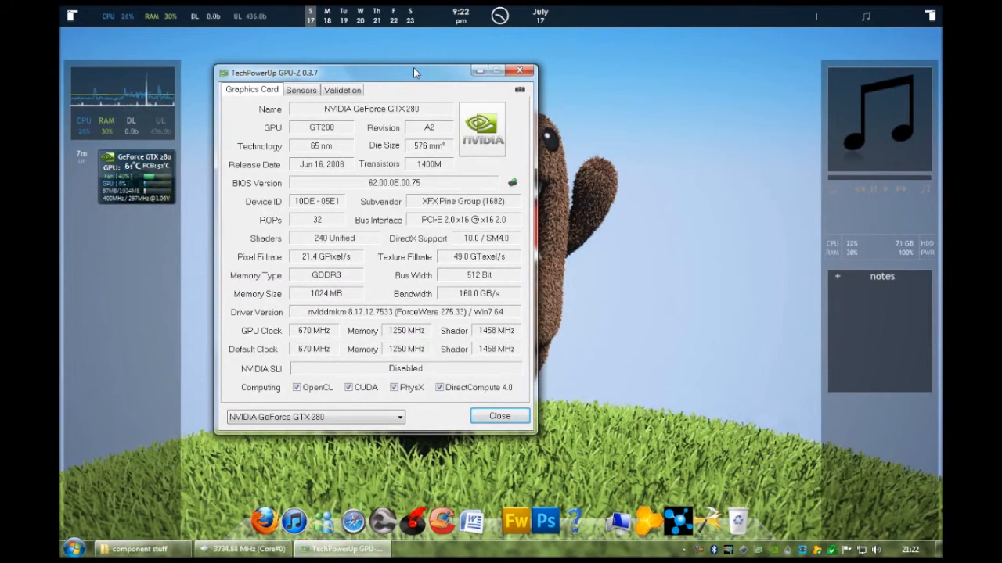
mouse_move(763, 391)
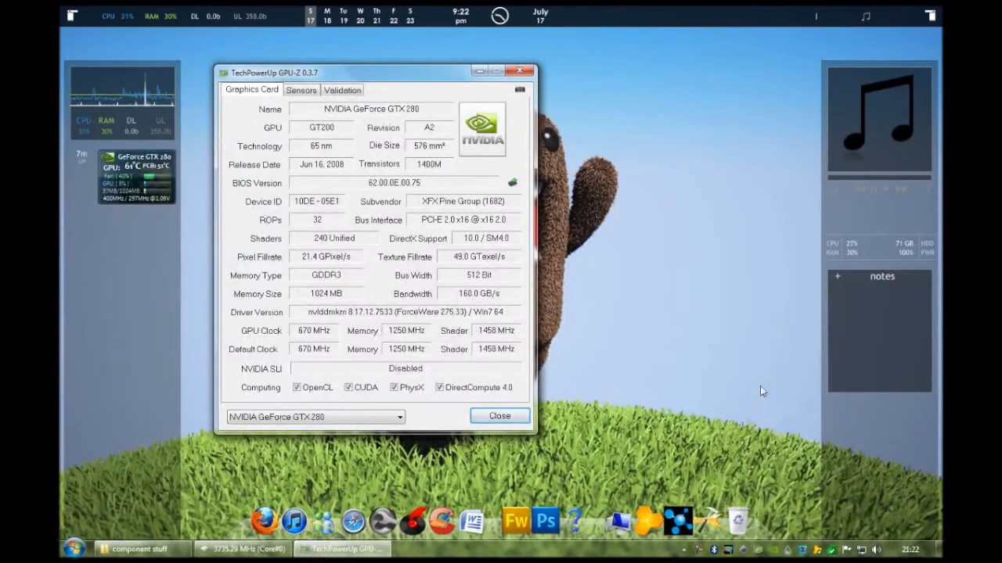